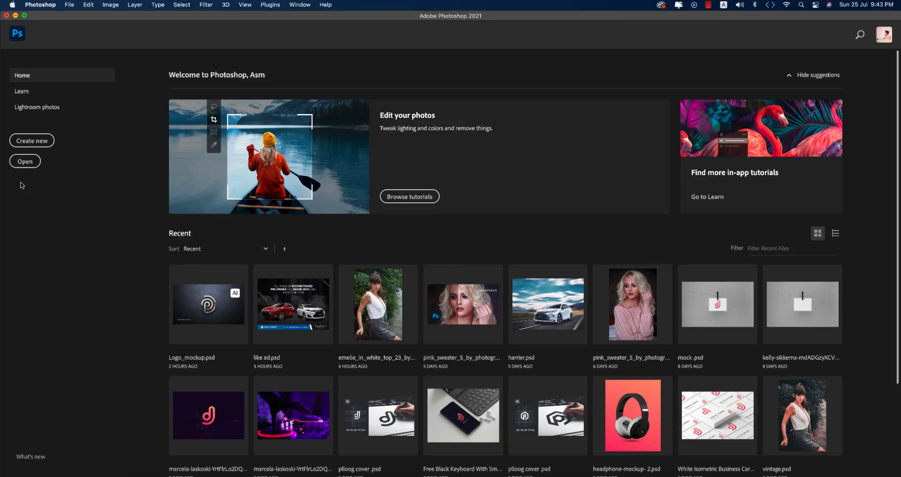
pyautogui.moveTo(122, 235)
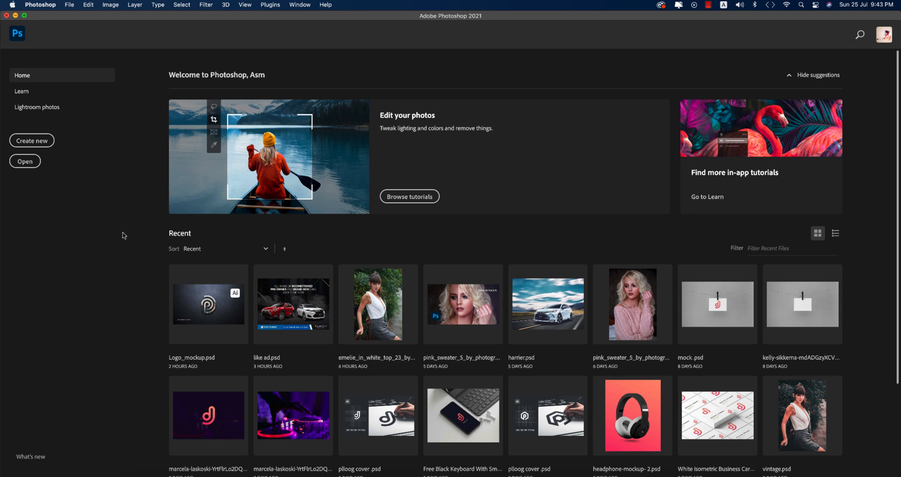
pyautogui.moveTo(25, 161)
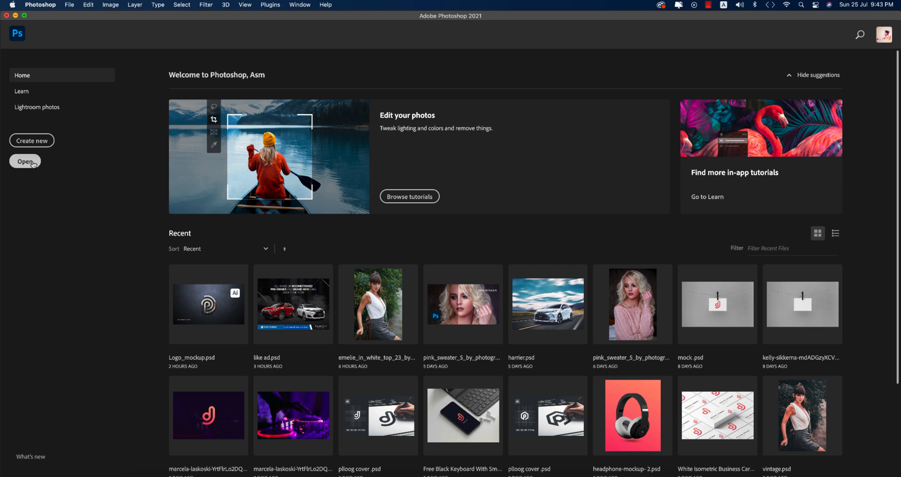
# Bring up the Open dialog listing the folder with the two acne portrait JPGs.
pyautogui.click(25, 162)
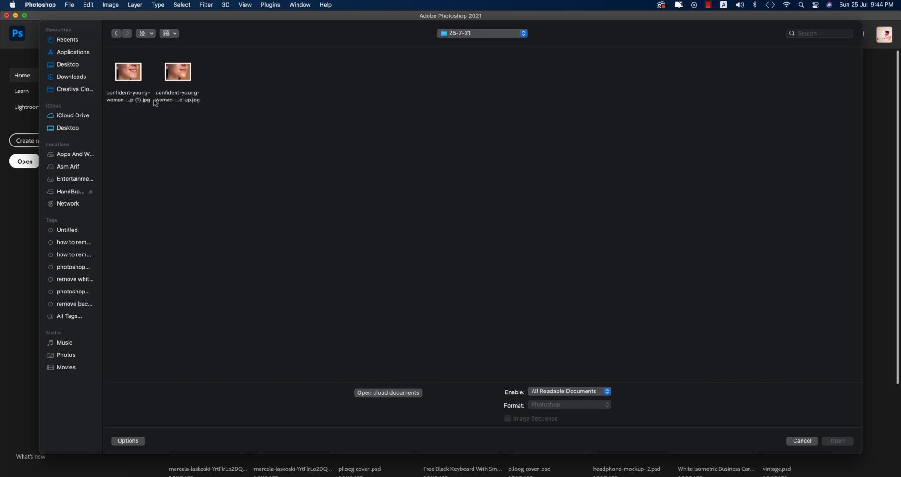
# Open the closed-mouth acne close-up and close the smiling version without saving.
pyautogui.click(802, 440)
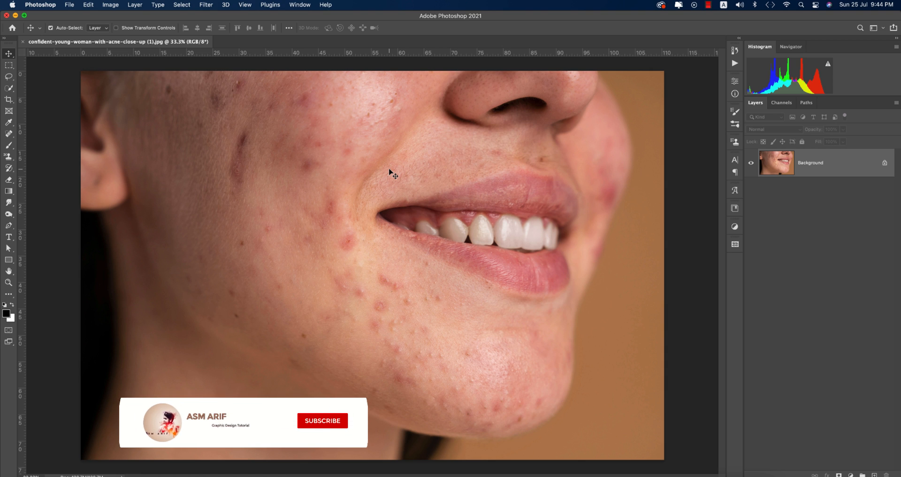
pyautogui.click(322, 420)
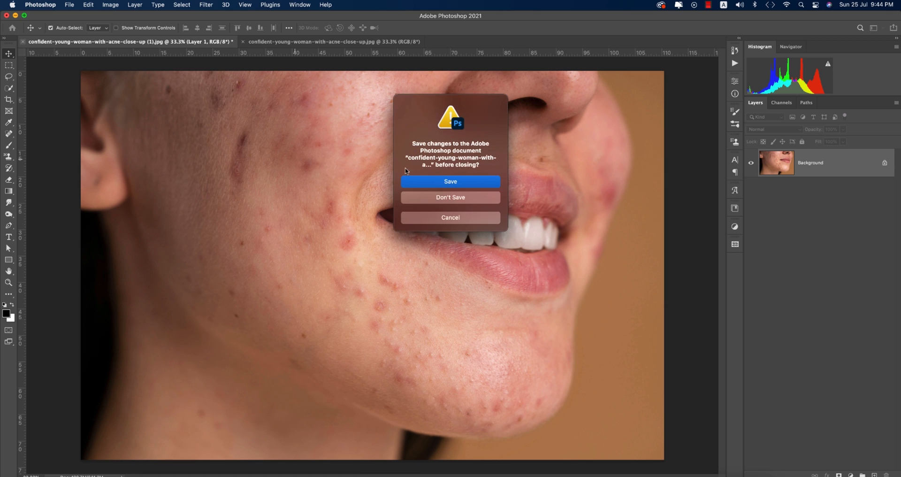
pyautogui.click(450, 197)
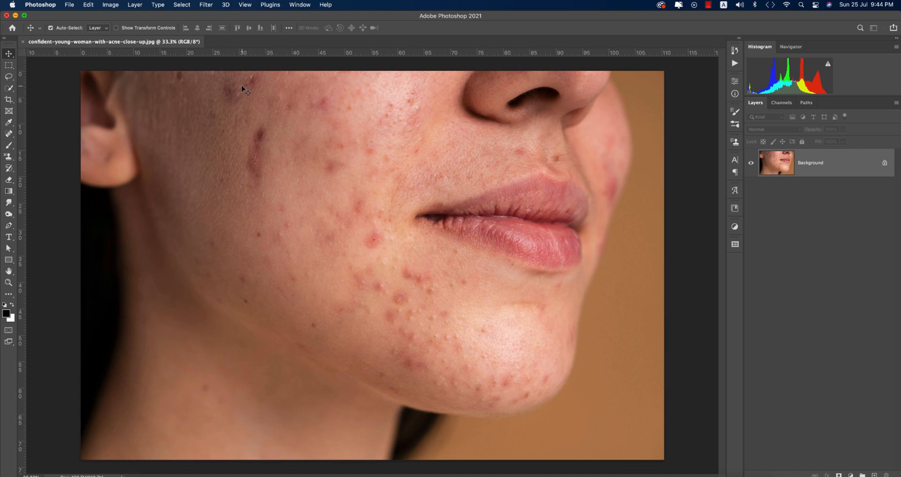
pyautogui.moveTo(560, 152)
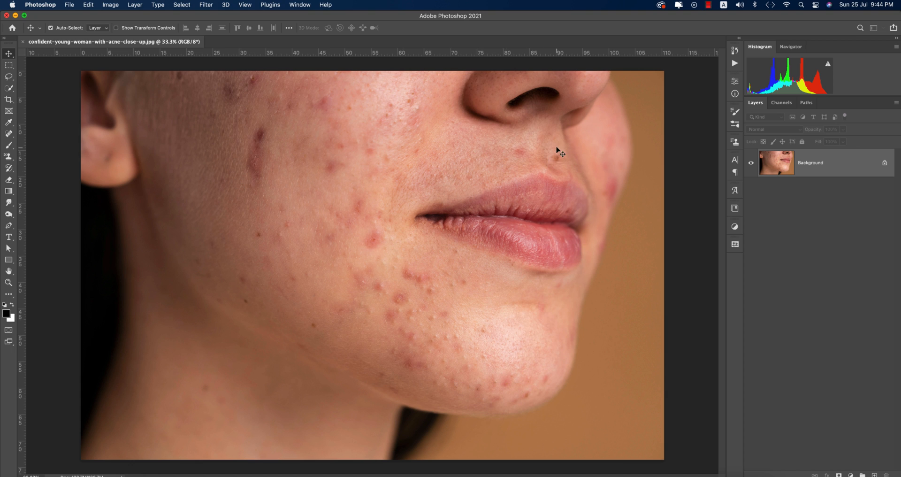
pyautogui.moveTo(349, 306)
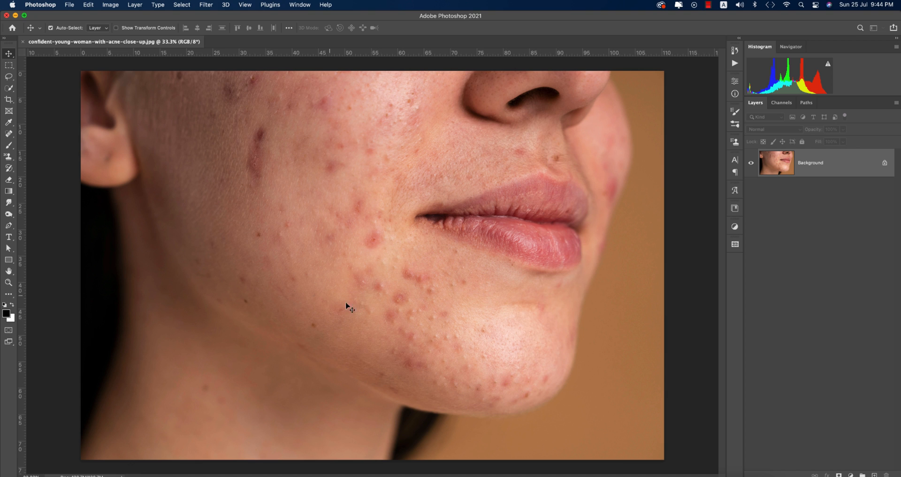
# Duplicate the Background photo into a new Layer 1 with Cmd+J.
pyautogui.press('cmd+j')
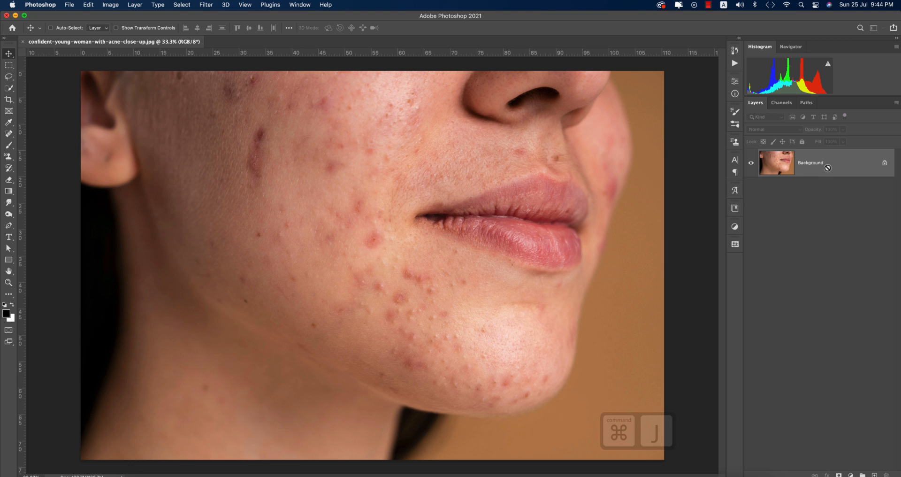
pyautogui.press('cmd+j')
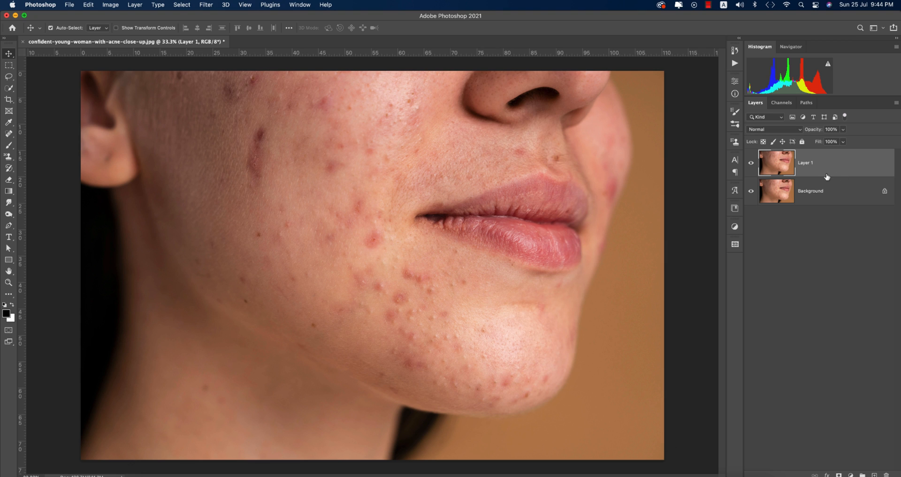
pyautogui.moveTo(65, 132)
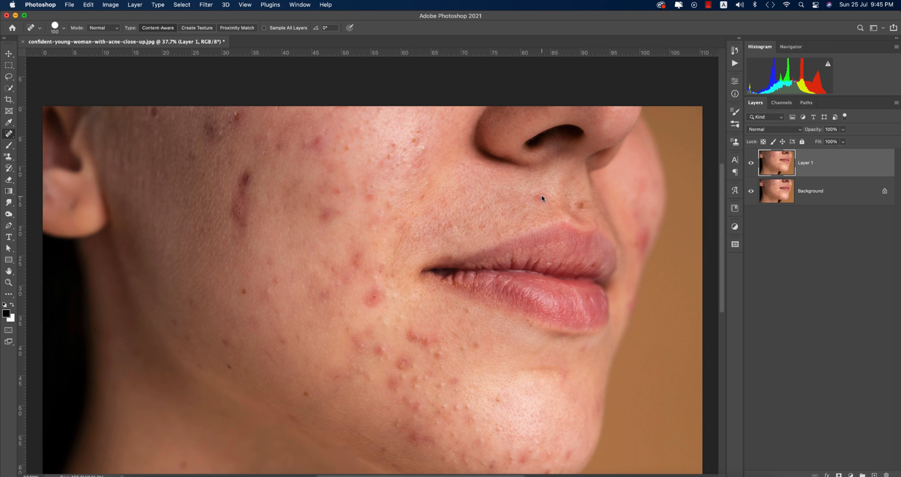
pyautogui.moveTo(594, 225)
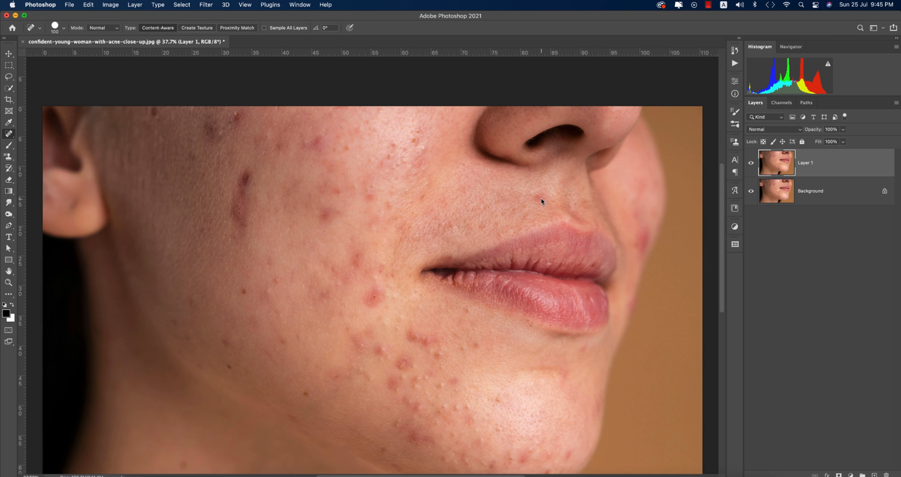
# Heal the blemishes above the upper lip, below the lower lip and on the chin.
pyautogui.click(543, 197)
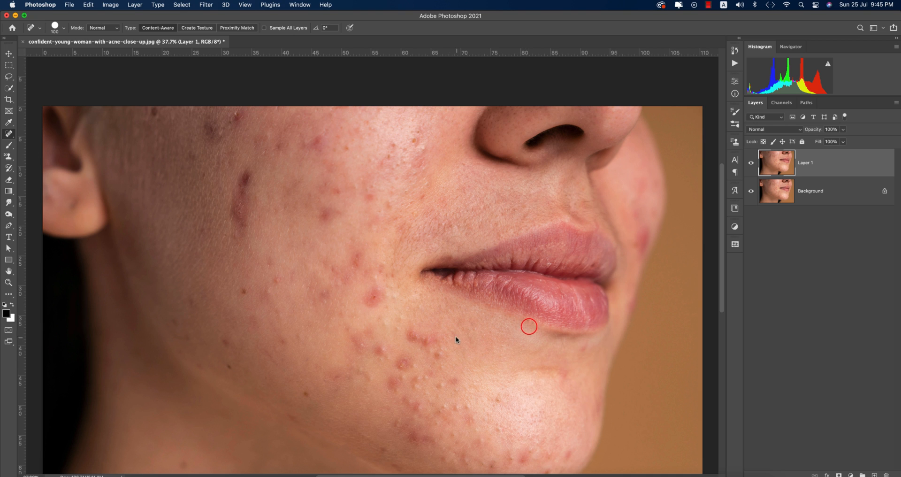
pyautogui.click(438, 354)
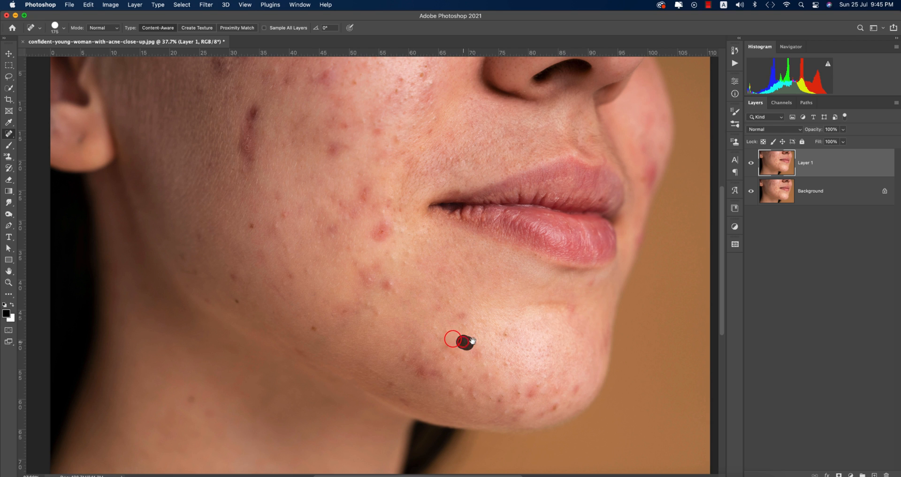
pyautogui.click(465, 340)
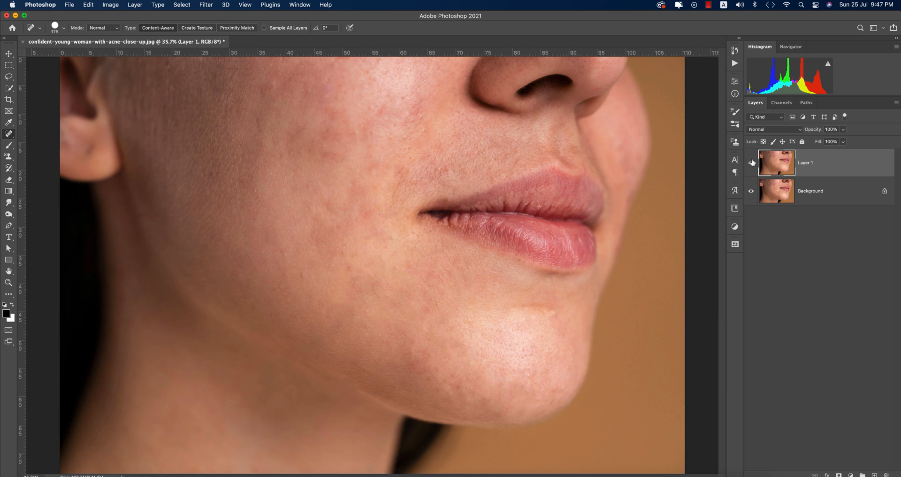
pyautogui.click(750, 162)
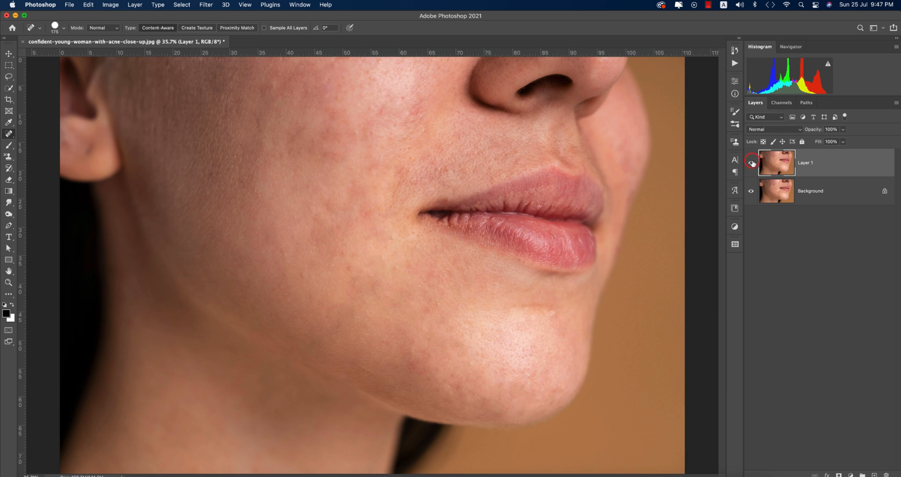
pyautogui.click(751, 163)
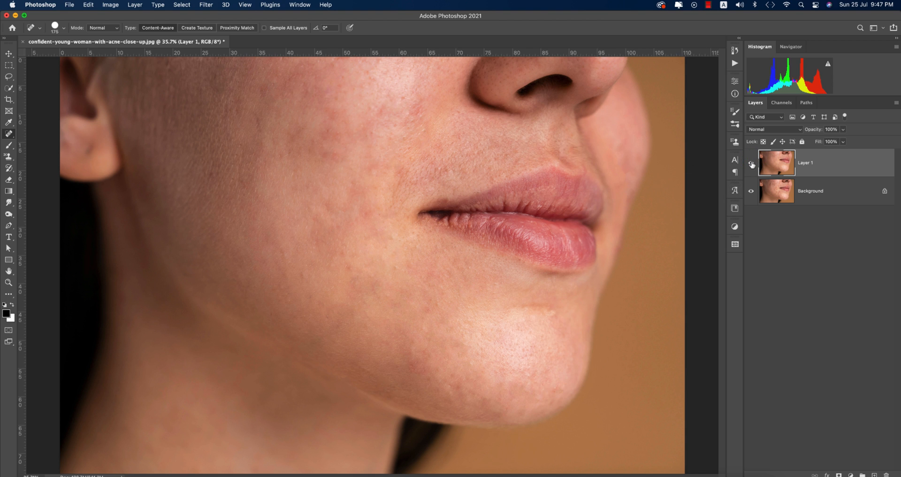
pyautogui.click(750, 163)
pyautogui.write('main')
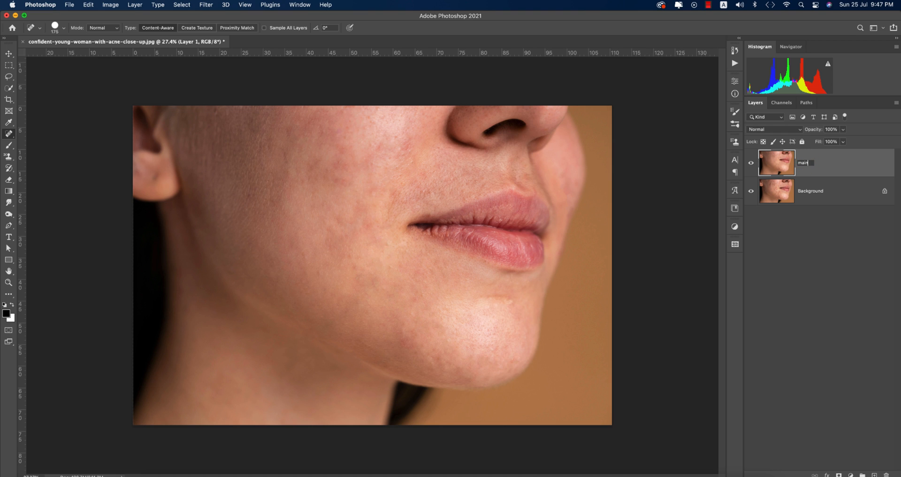
# Make two copies of the healed main layer.
pyautogui.press('cmd+j')
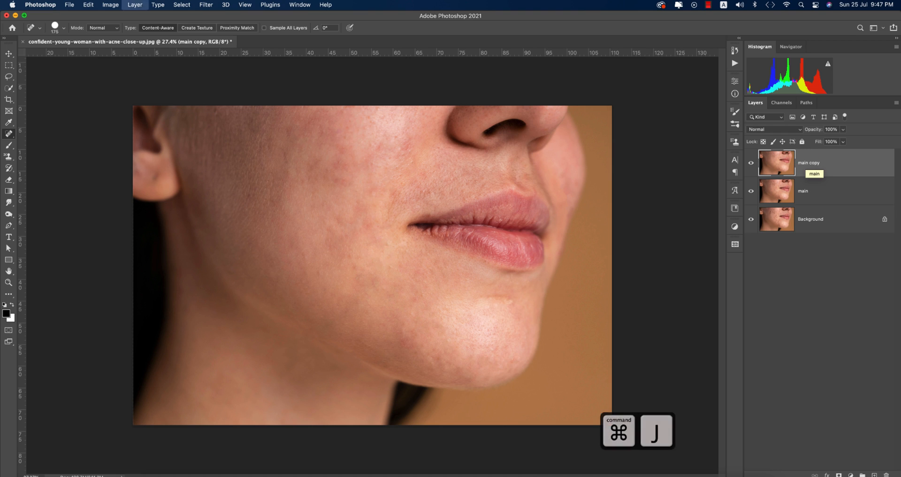
pyautogui.press('cmd+j')
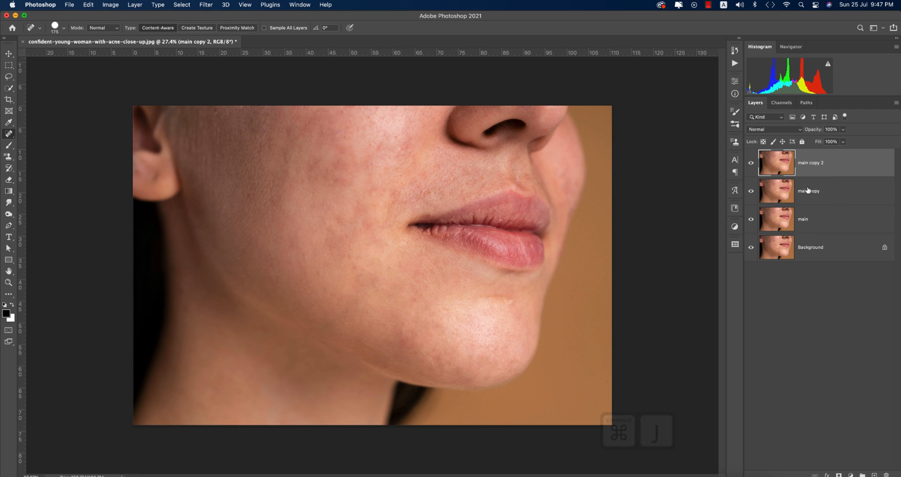
# Rename the lower copy 'blur' and the top copy 'highpass'.
pyautogui.doubleClick(807, 190)
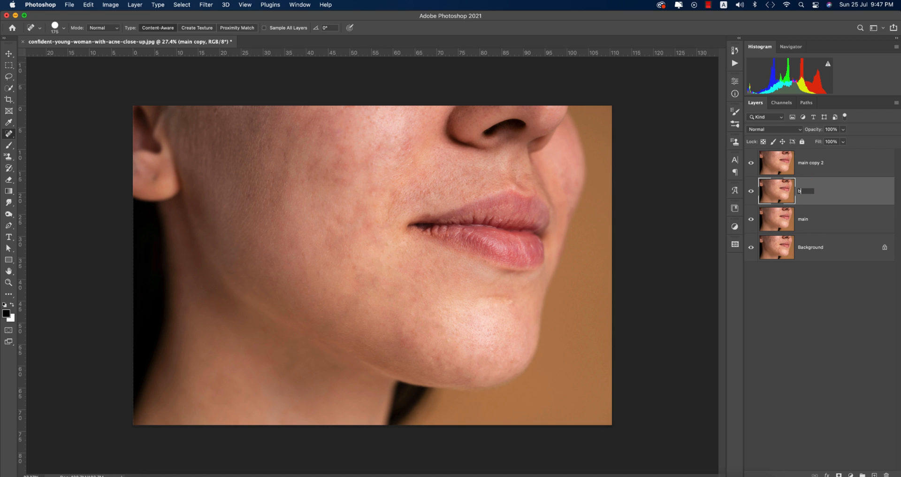
pyautogui.write('lur')
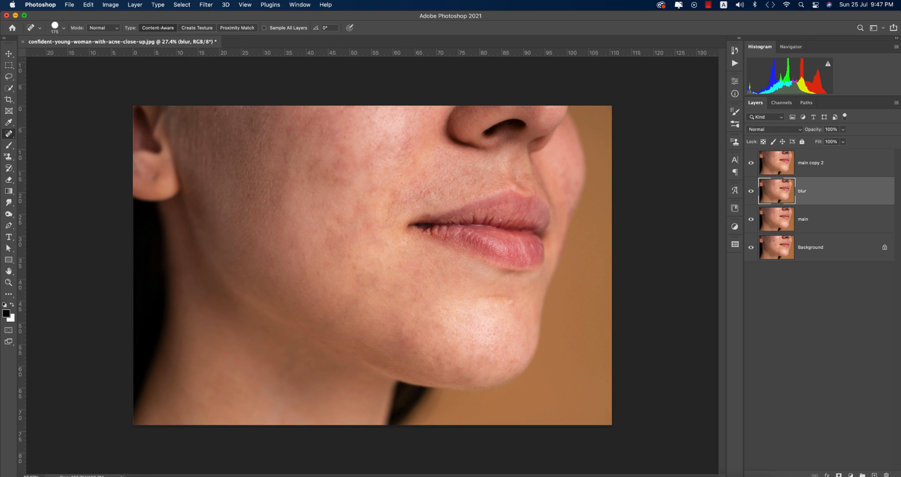
pyautogui.doubleClick(809, 162)
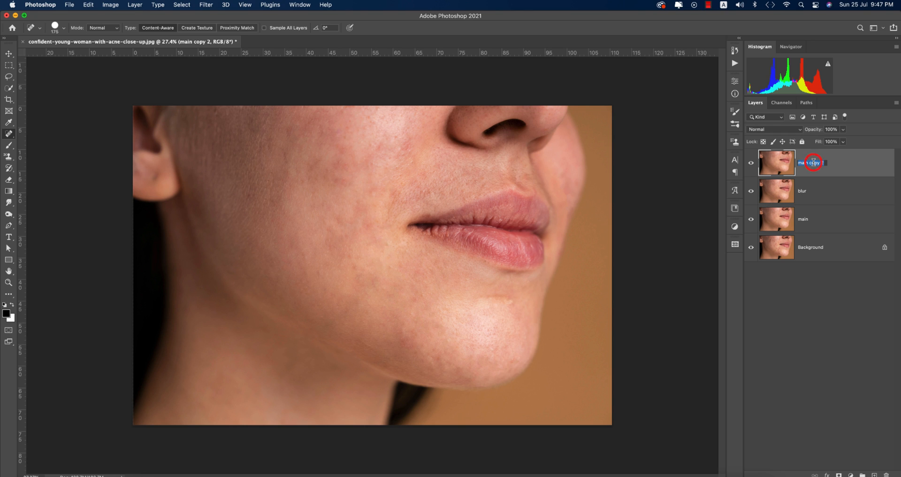
pyautogui.write('highpass')
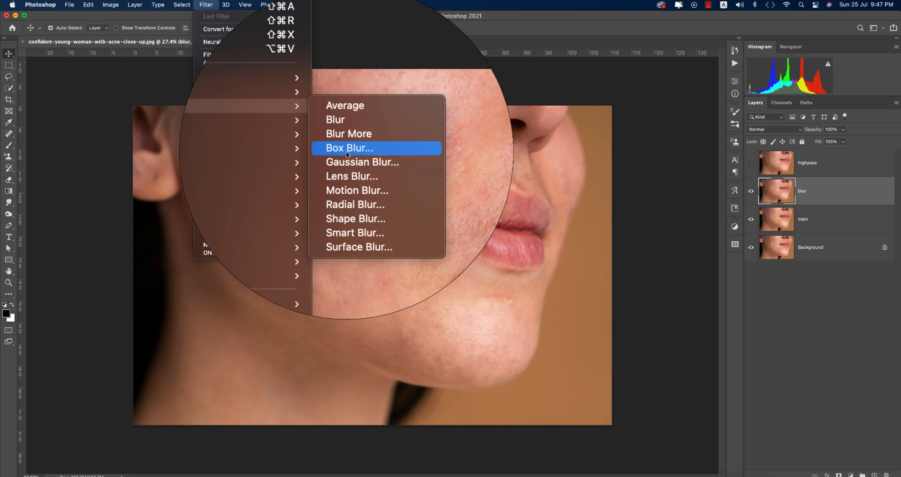
# Apply a Box Blur of about 126 px radius to the blur layer.
pyautogui.click(350, 147)
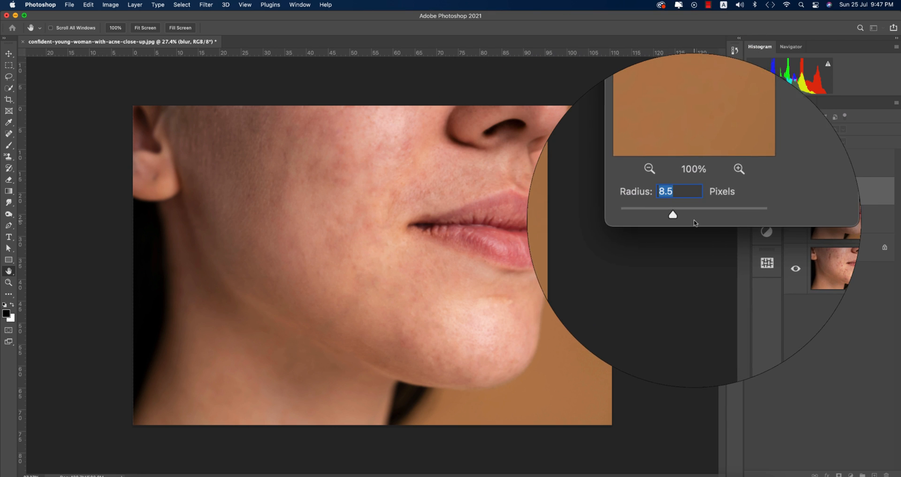
pyautogui.moveTo(671, 213); pyautogui.dragTo(706, 216)
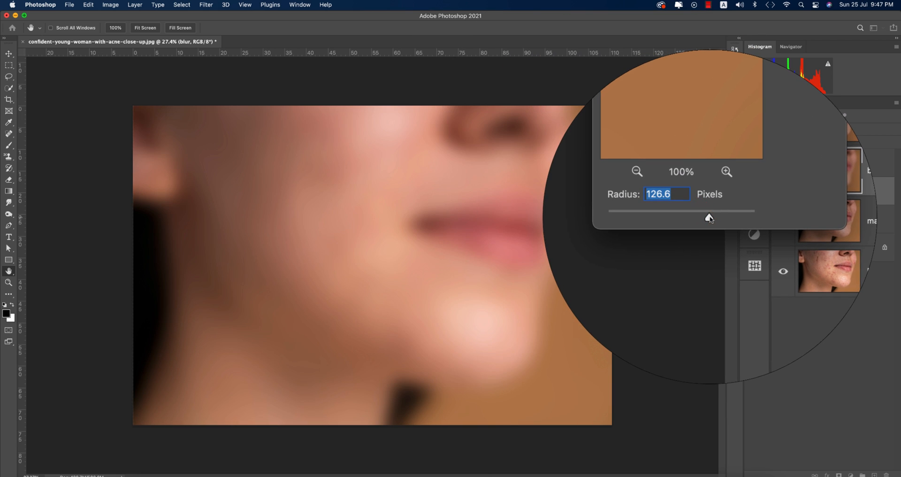
pyautogui.moveTo(709, 218); pyautogui.dragTo(712, 218)
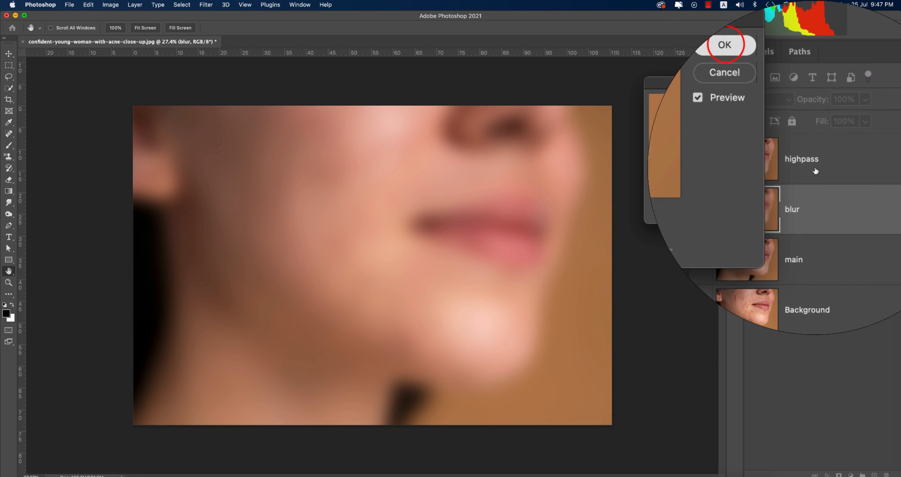
pyautogui.click(723, 45)
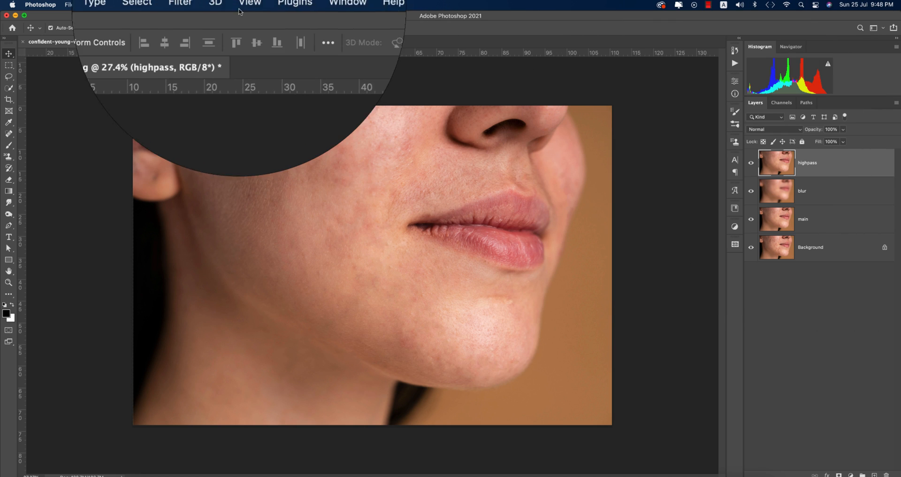
# Apply a High Pass filter of around 13 px radius to the highpass layer.
pyautogui.click(206, 5)
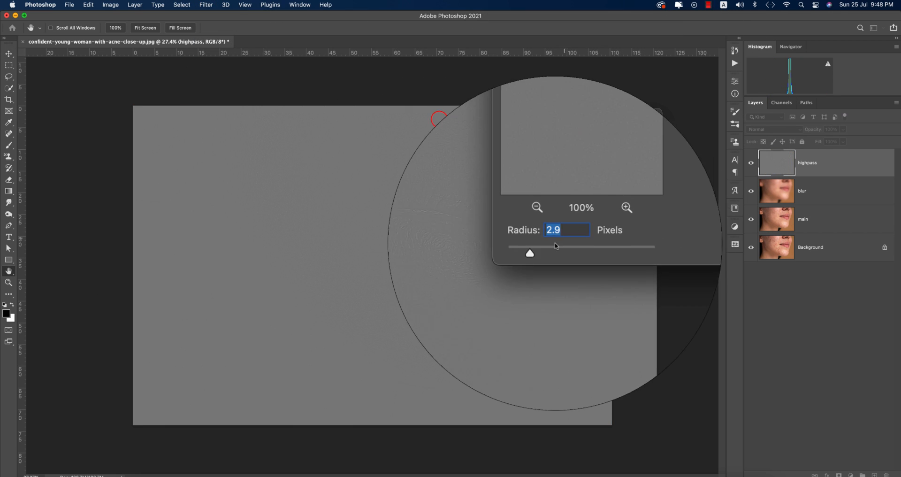
pyautogui.moveTo(528, 253); pyautogui.dragTo(586, 248)
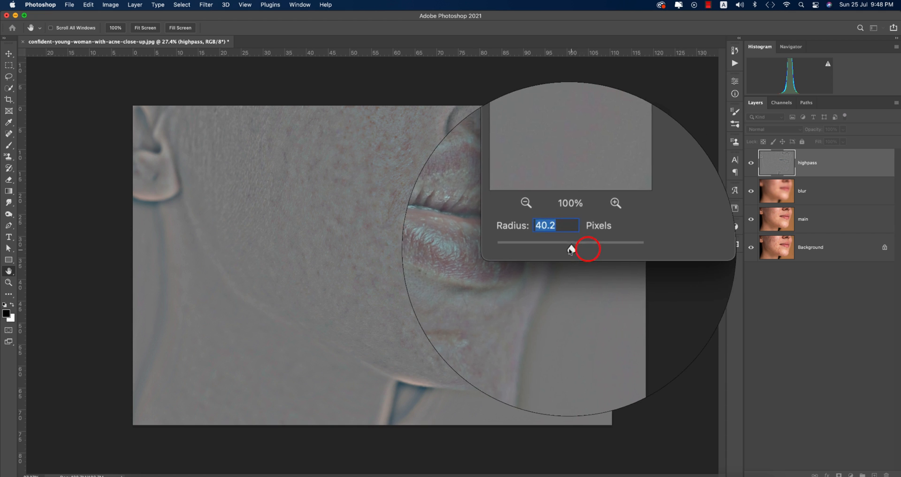
pyautogui.moveTo(585, 242); pyautogui.dragTo(560, 243)
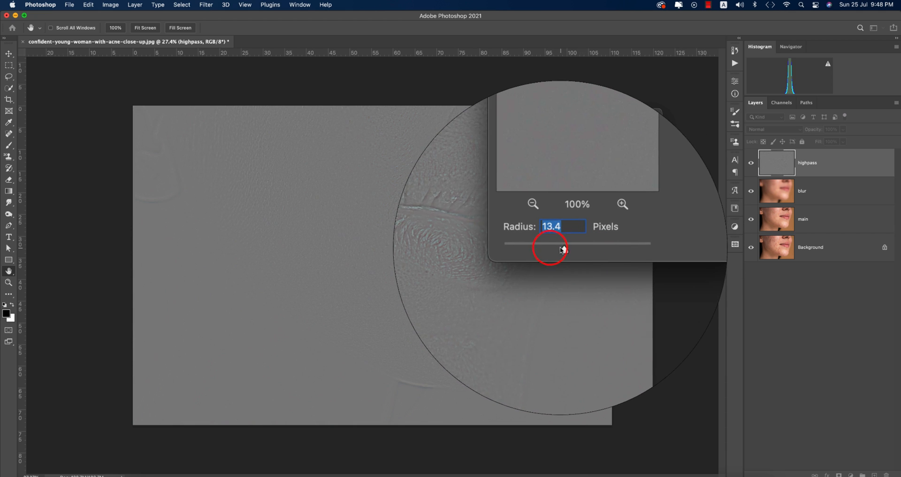
pyautogui.moveTo(562, 249); pyautogui.dragTo(554, 250)
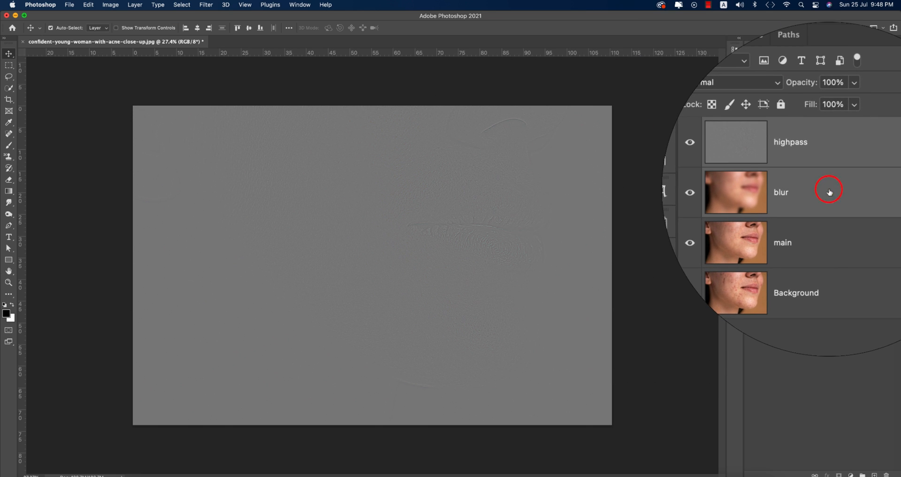
# Set the highpass layer's blend mode and group it with the blur layer.
pyautogui.click(737, 82)
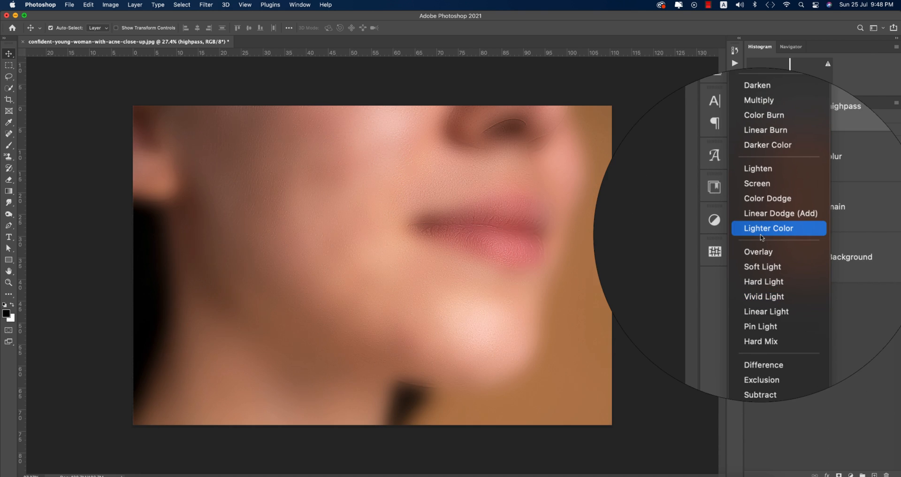
pyautogui.click(768, 228)
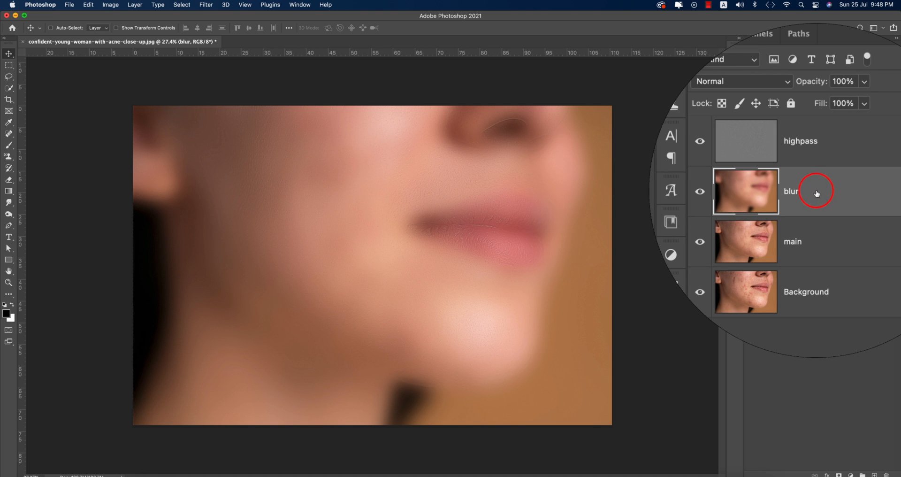
pyautogui.press('cmd+z')
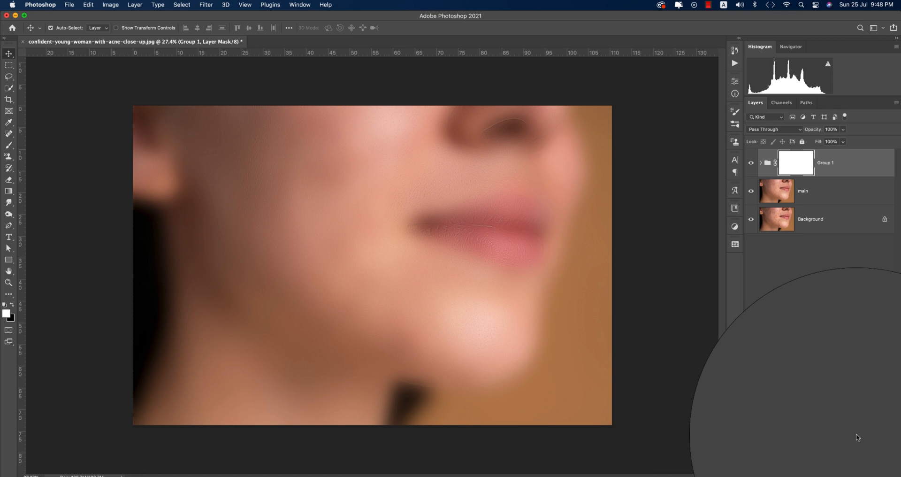
# Invert the group mask, paint smoothing over cheek and chin, and toggle the group to compare.
pyautogui.press('i')
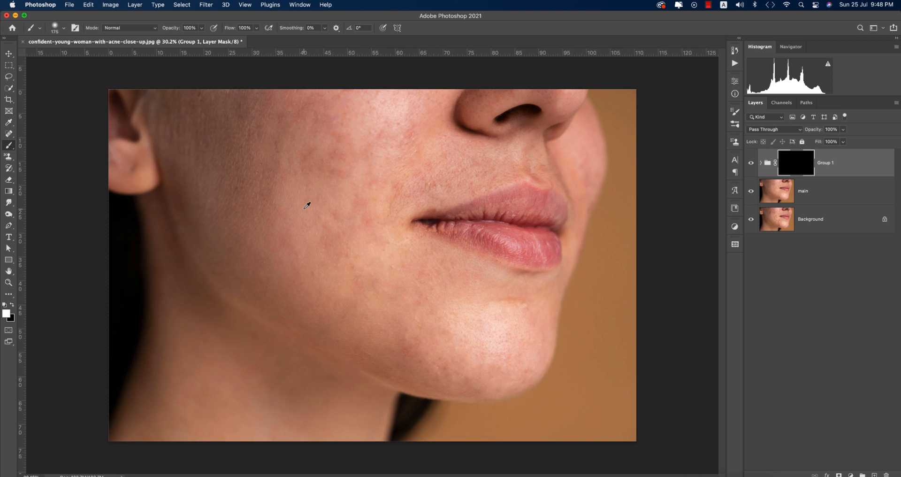
pyautogui.press('b')
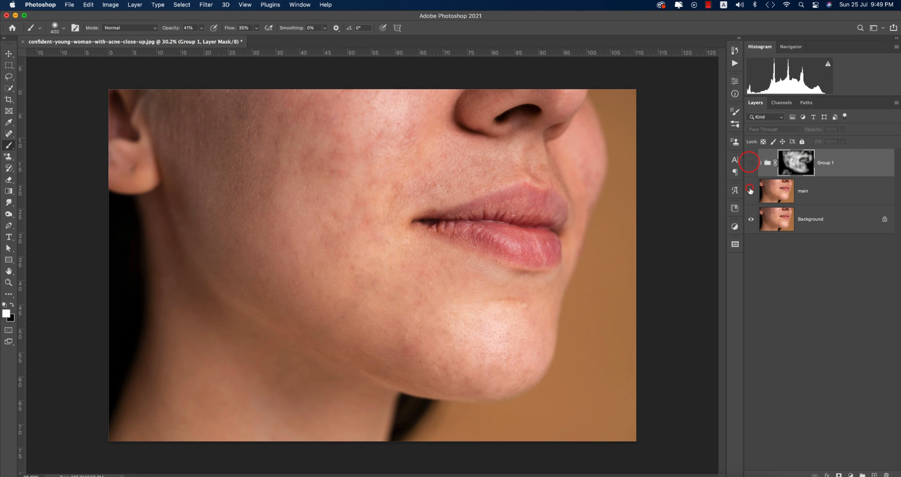
pyautogui.click(751, 190)
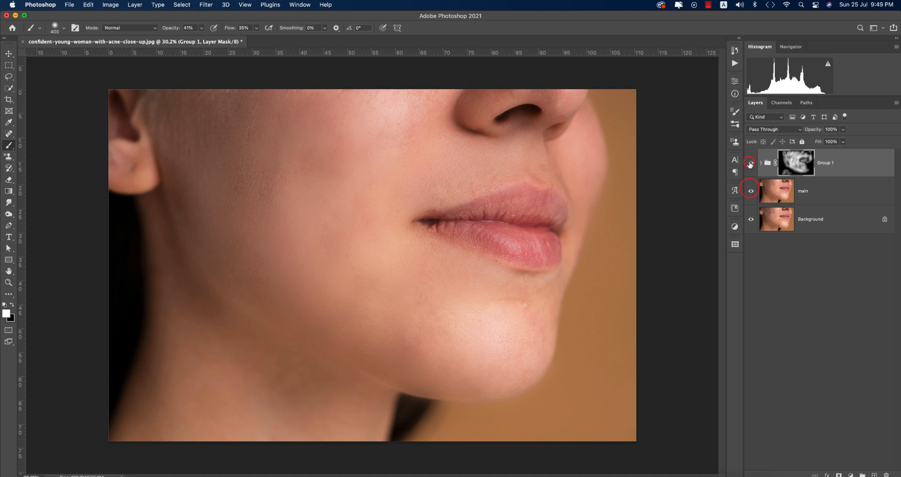
pyautogui.click(750, 163)
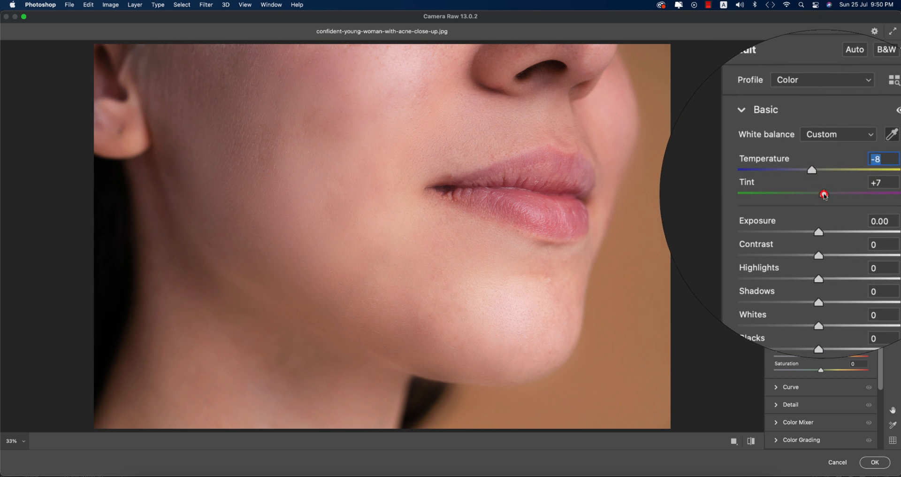
# Adjust tint, contrast and shadows, set Texture +11 and Vibrance -8, and scroll to the Detail panel.
pyautogui.moveTo(824, 194); pyautogui.dragTo(823, 194)
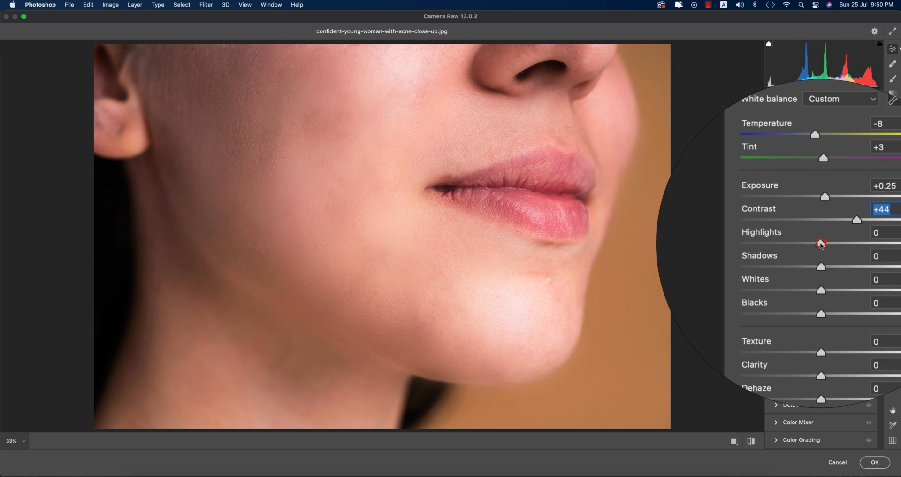
pyautogui.moveTo(821, 232); pyautogui.dragTo(811, 232)
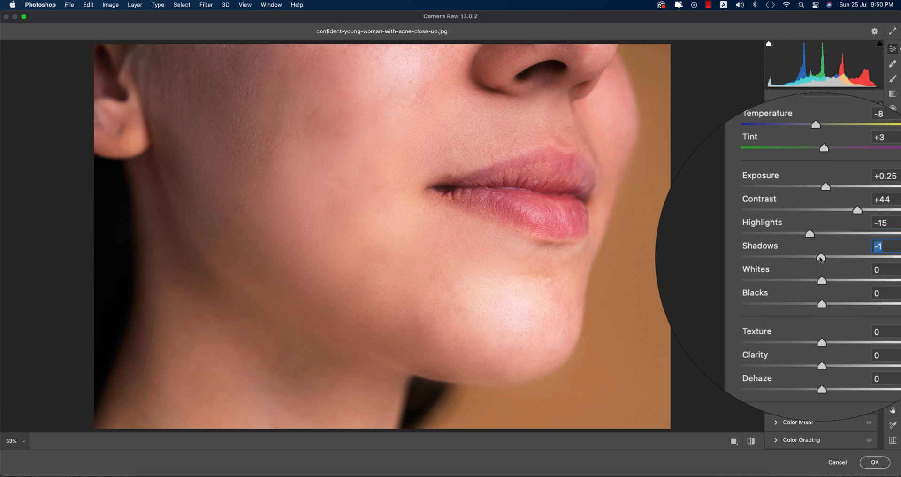
pyautogui.moveTo(822, 341); pyautogui.dragTo(849, 305)
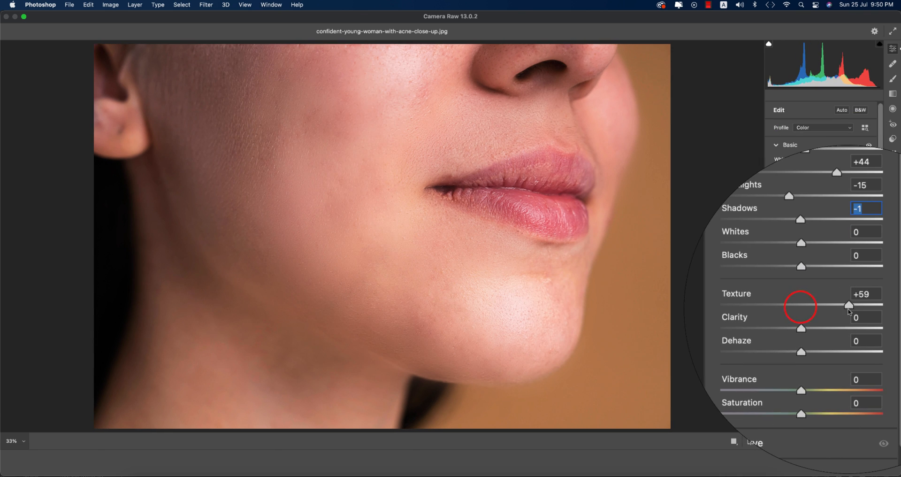
pyautogui.moveTo(850, 305); pyautogui.dragTo(826, 305)
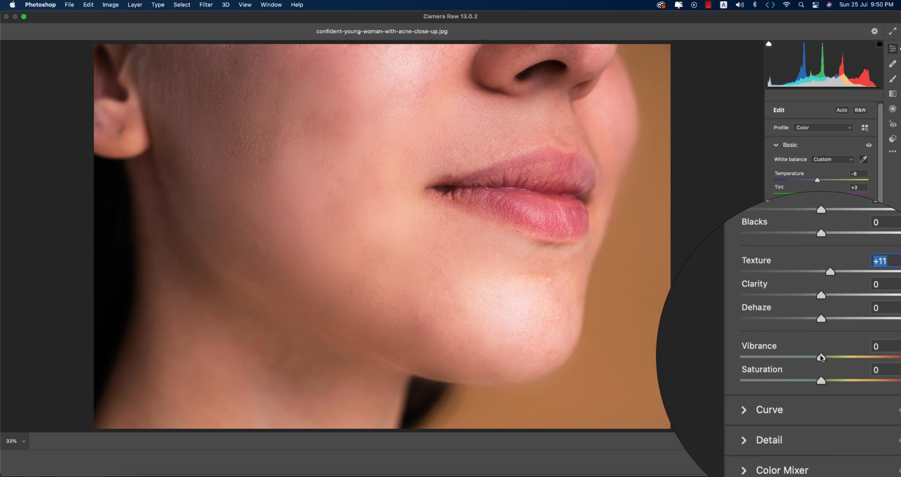
pyautogui.moveTo(822, 357); pyautogui.dragTo(817, 357)
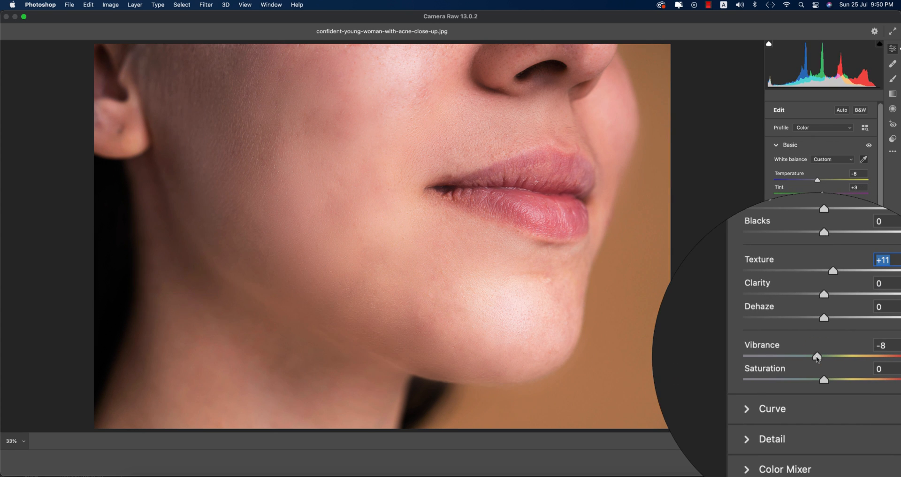
pyautogui.scroll(-3)
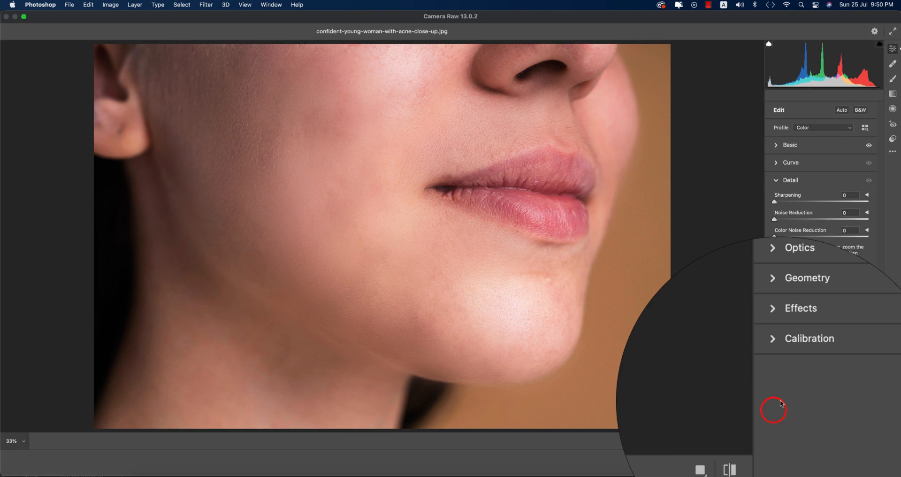
# Set Sharpening to 23 and Noise Reduction to 78 in the Detail panel and apply the correction to Group 2.
pyautogui.moveTo(774, 202); pyautogui.dragTo(853, 201)
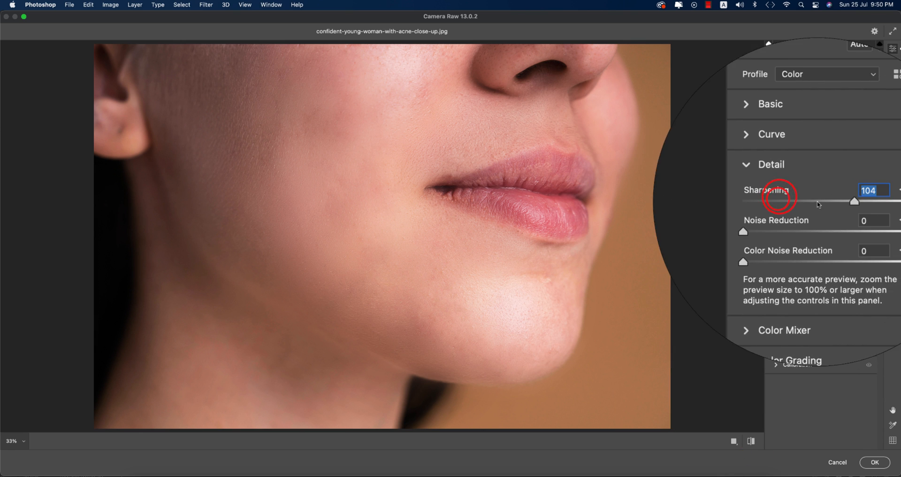
pyautogui.moveTo(855, 201); pyautogui.dragTo(774, 190)
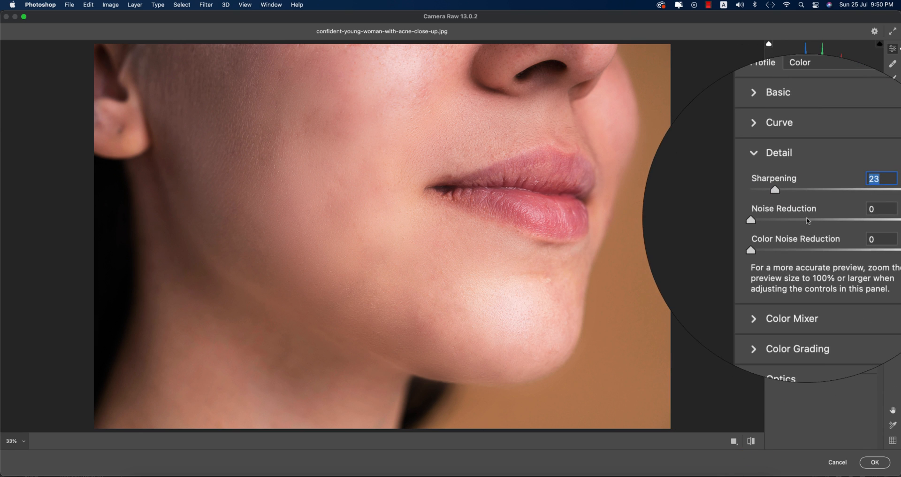
pyautogui.moveTo(751, 219); pyautogui.dragTo(845, 216)
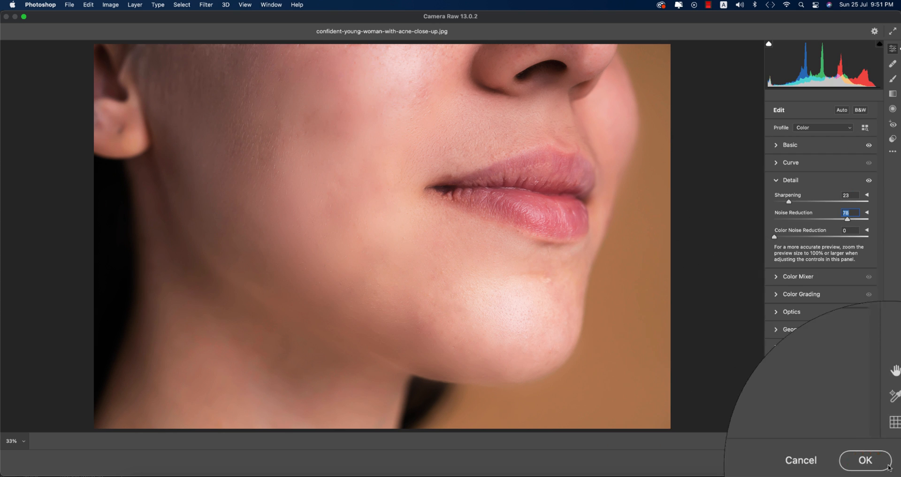
pyautogui.click(864, 459)
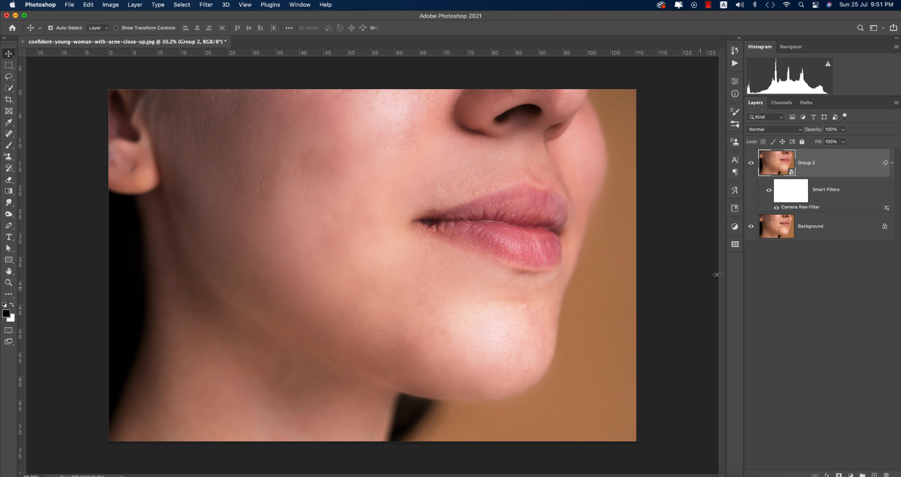
# Launch Color Efex Pro 4 from the Filter > Nik Collection menu on the Group 2 layer.
pyautogui.click(206, 5)
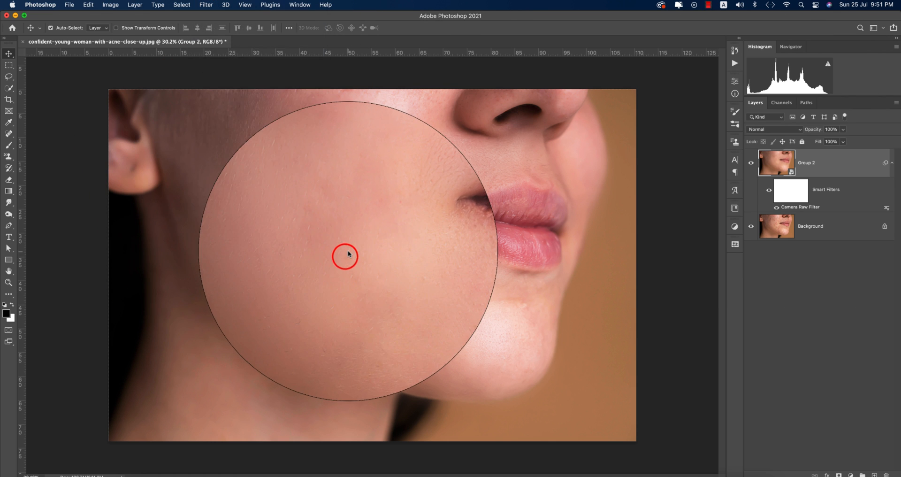
pyautogui.click(344, 255)
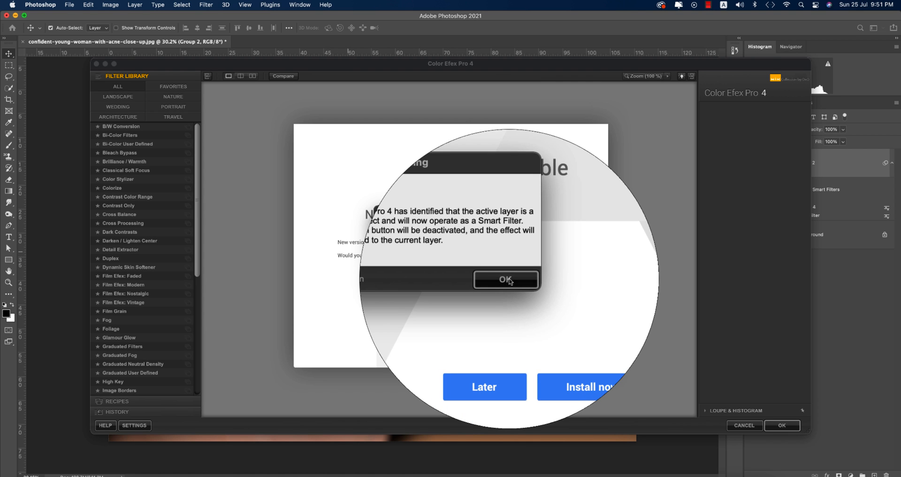
# Dismiss the smart filter notice, choose Cross Processing with Method L02 and apply it to the face.
pyautogui.click(505, 279)
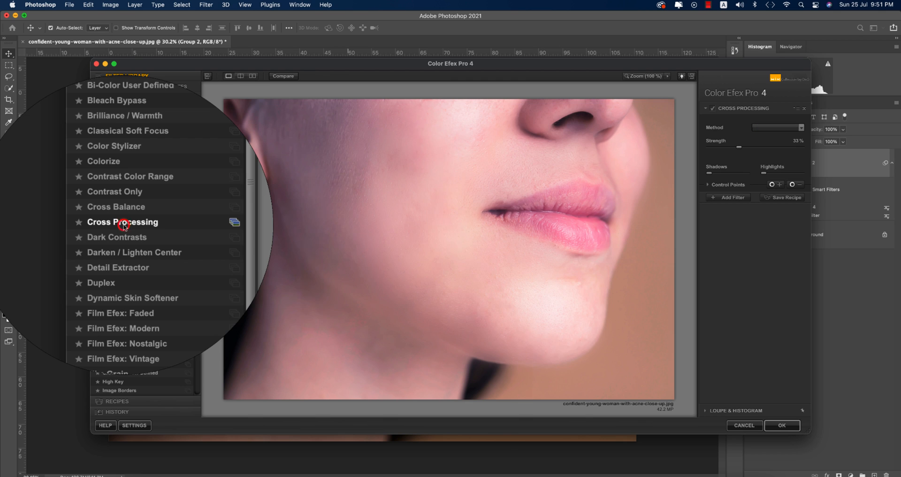
pyautogui.click(800, 88)
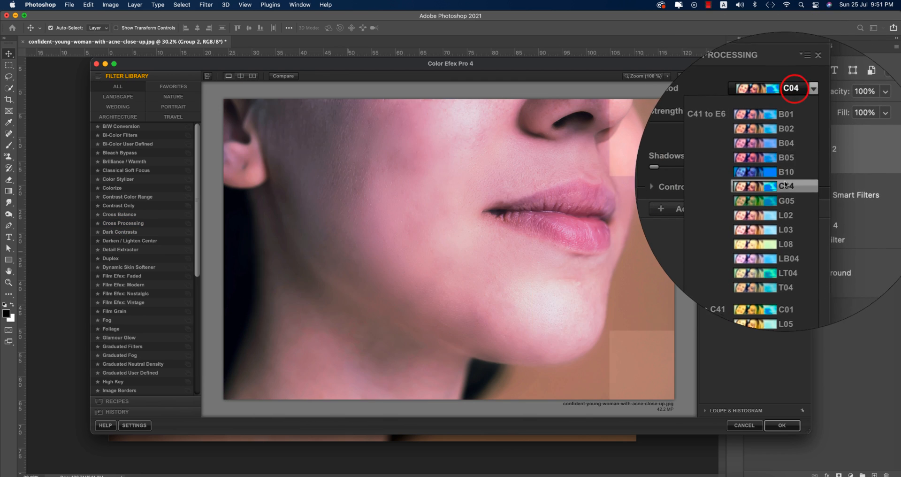
pyautogui.click(786, 215)
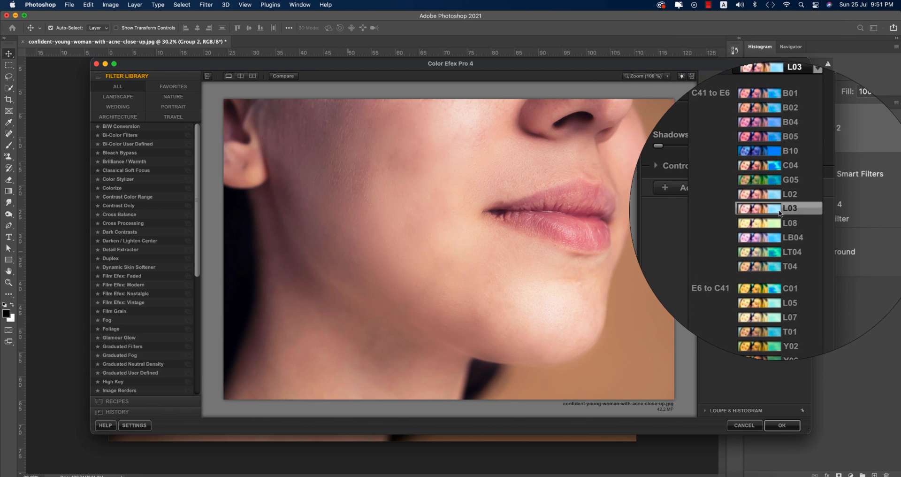
pyautogui.click(778, 199)
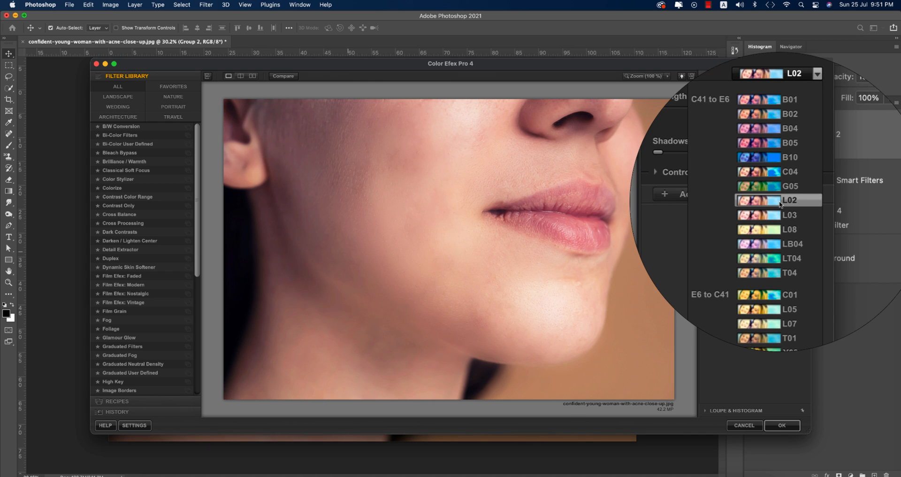
pyautogui.click(788, 200)
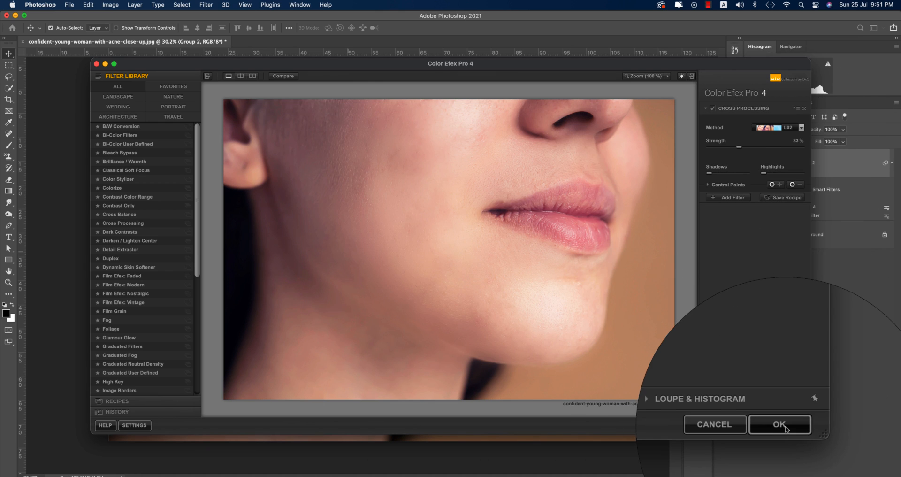
pyautogui.click(779, 424)
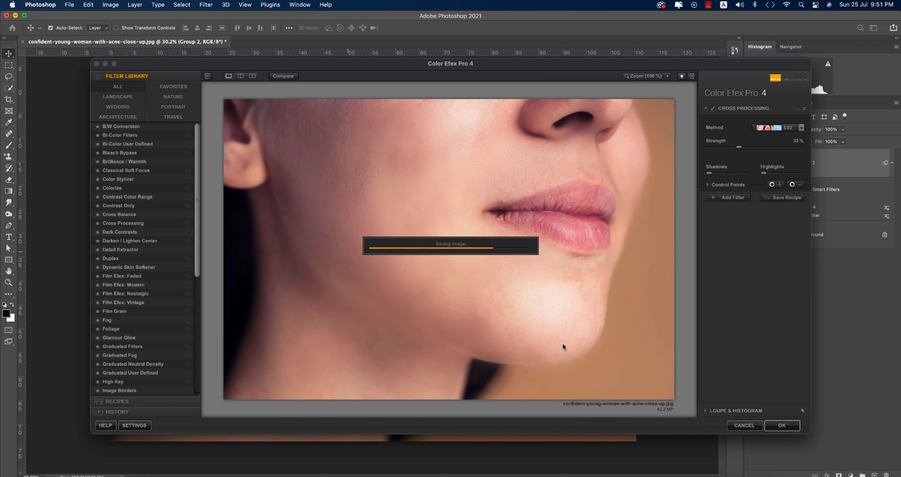
pyautogui.click(781, 425)
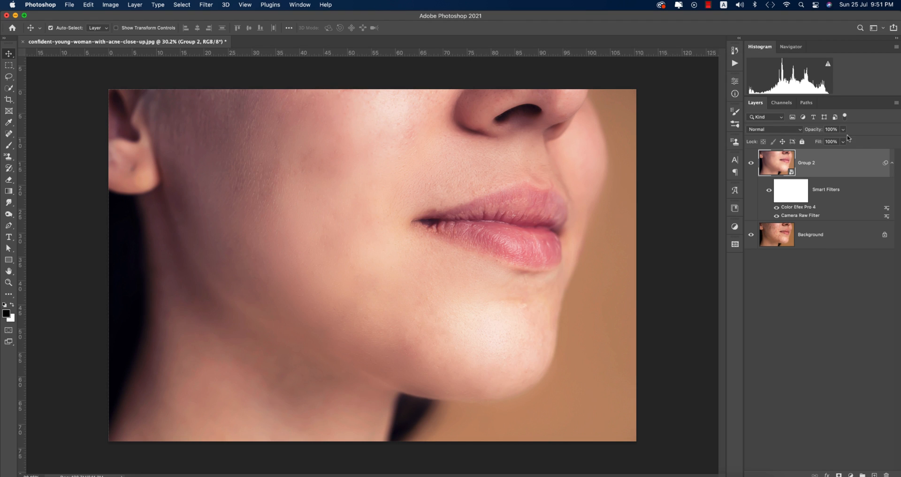
pyautogui.click(842, 128)
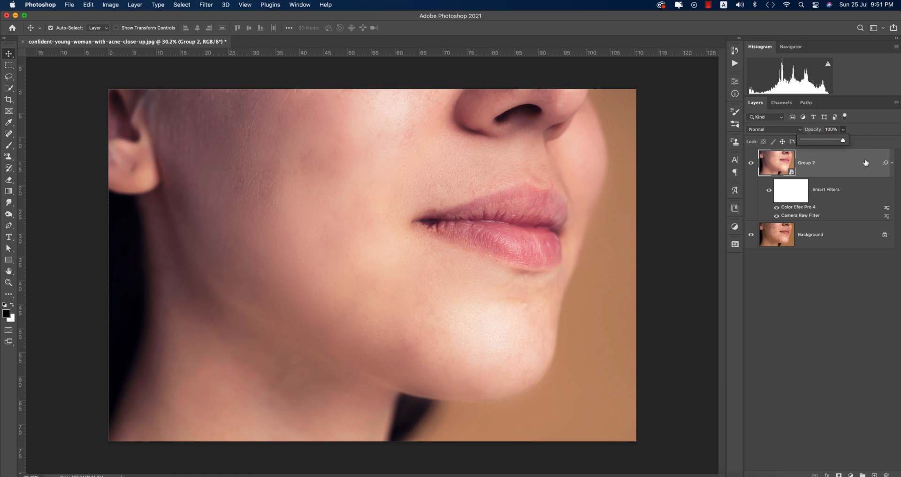
pyautogui.click(750, 165)
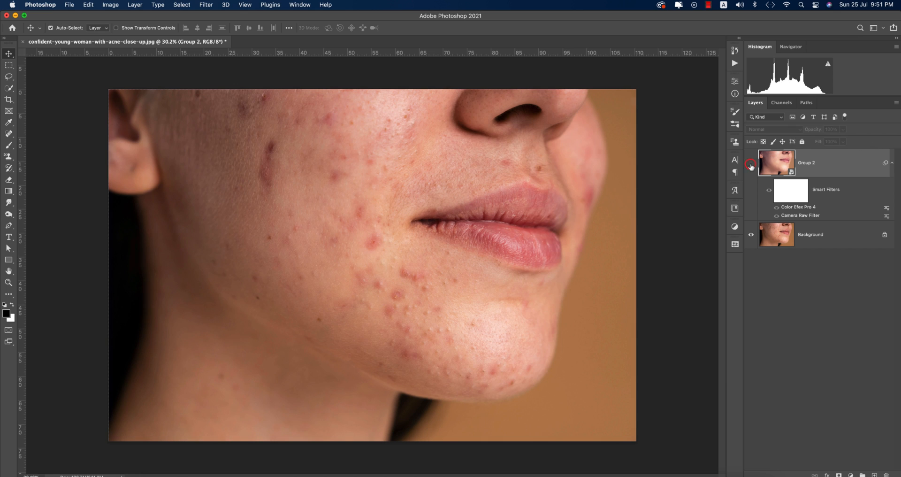
pyautogui.click(751, 165)
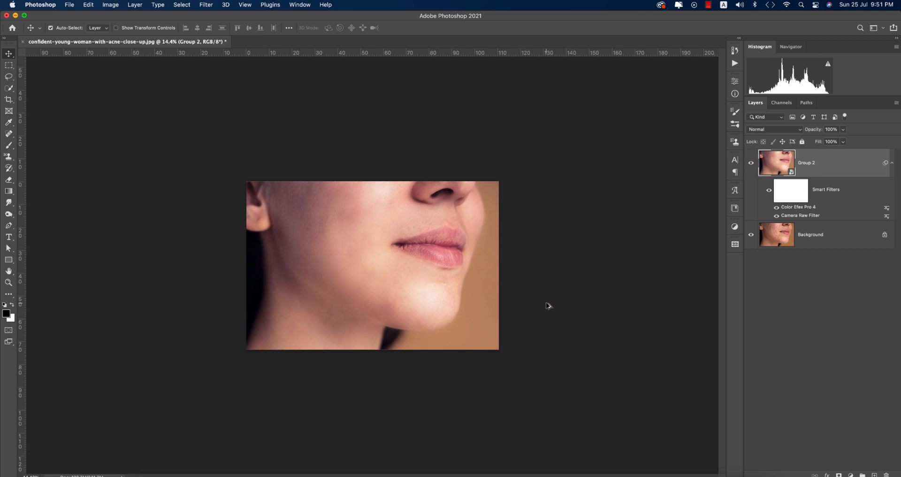
pyautogui.click(750, 162)
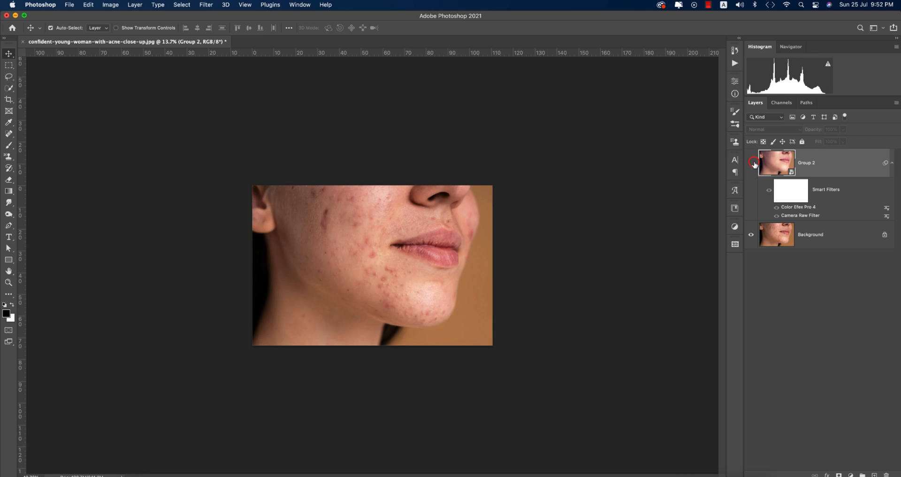
pyautogui.click(751, 162)
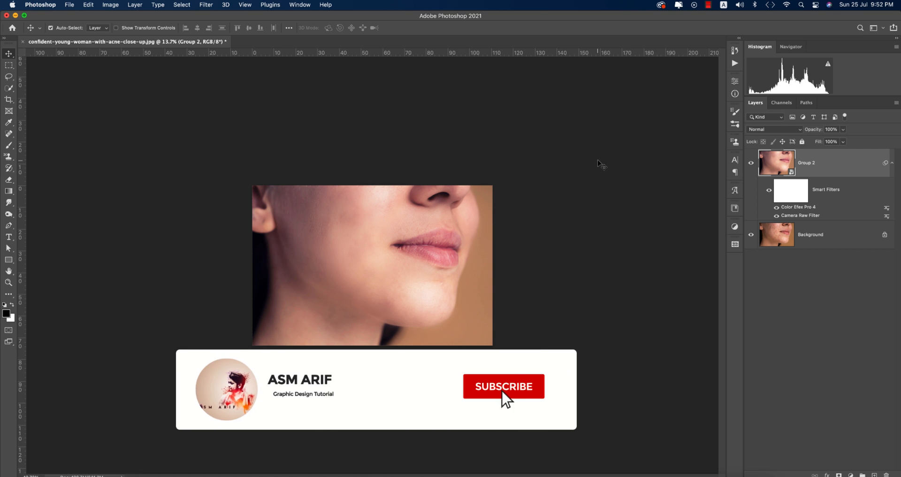
pyautogui.click(503, 385)
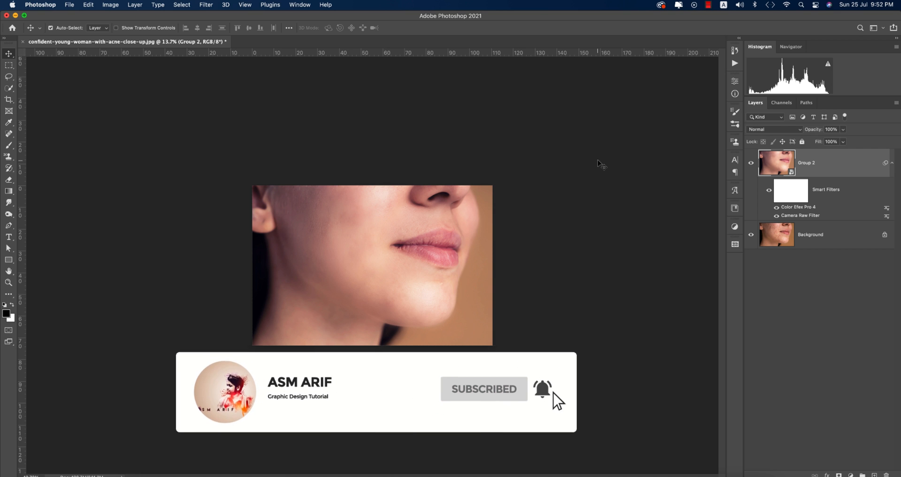